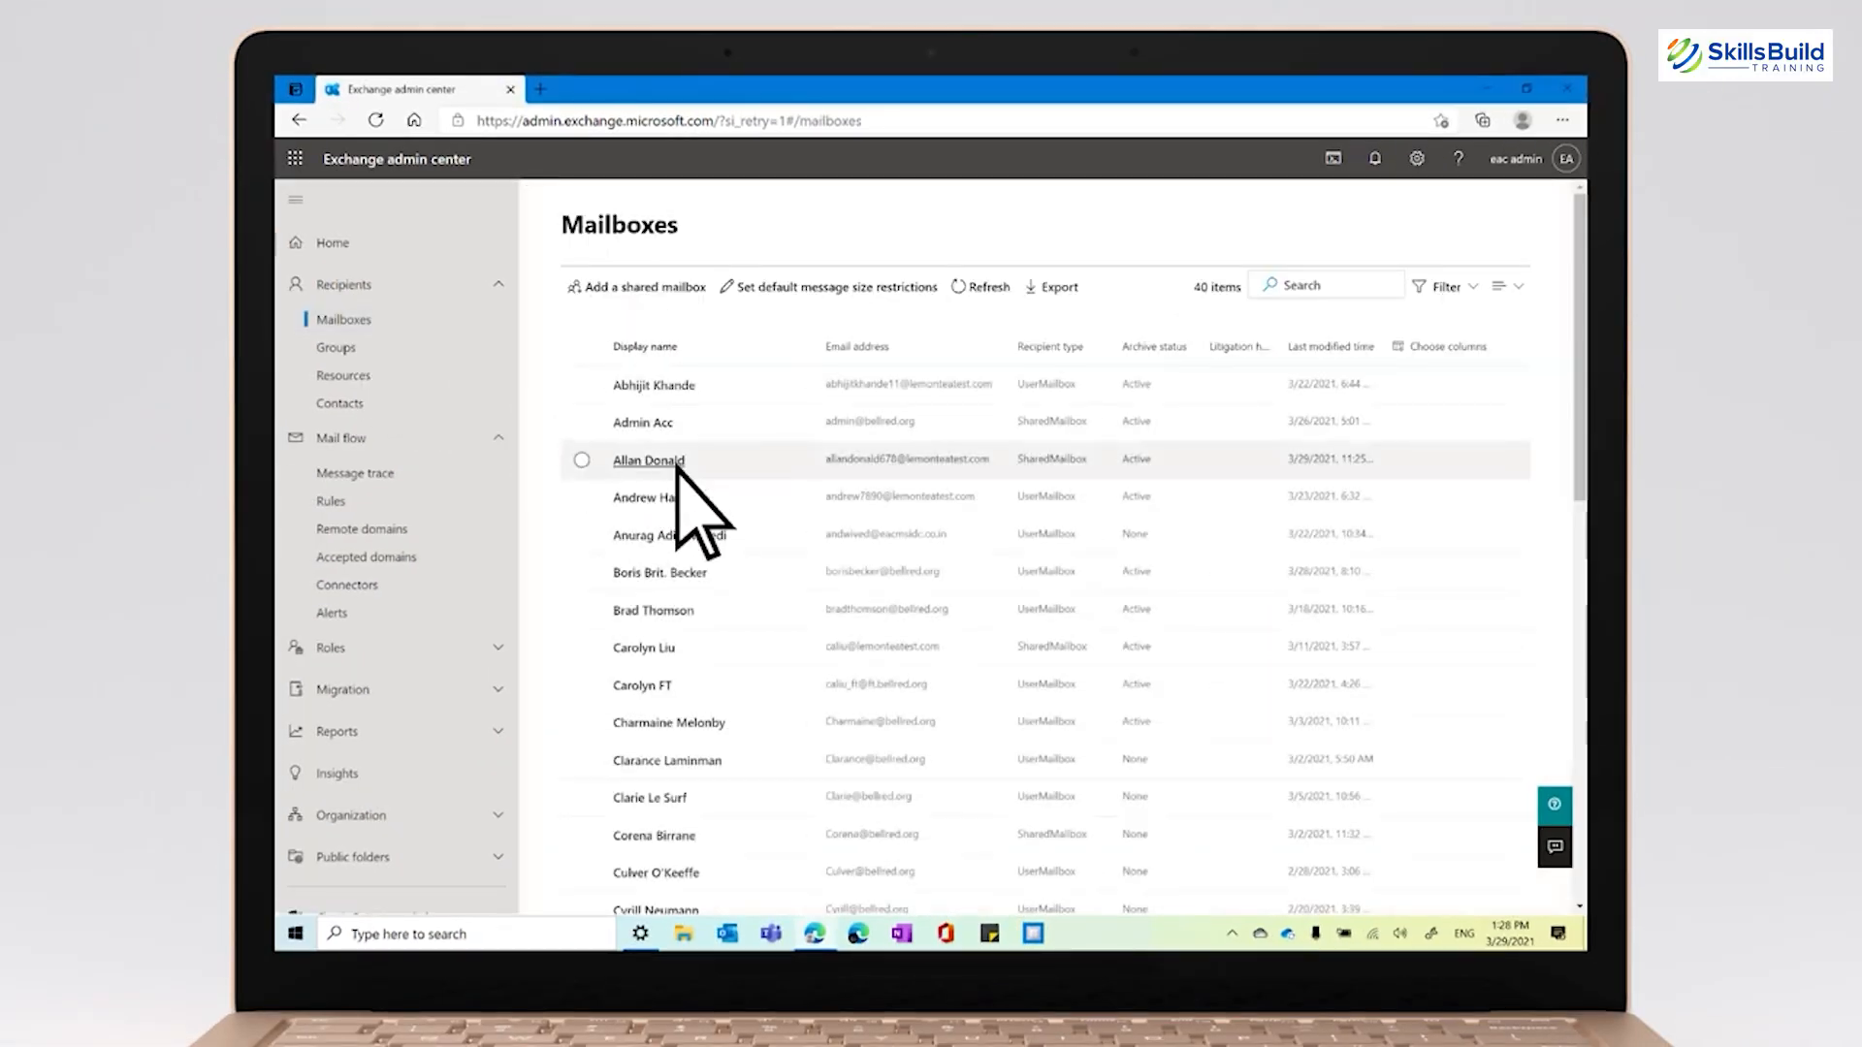
left_click(649, 460)
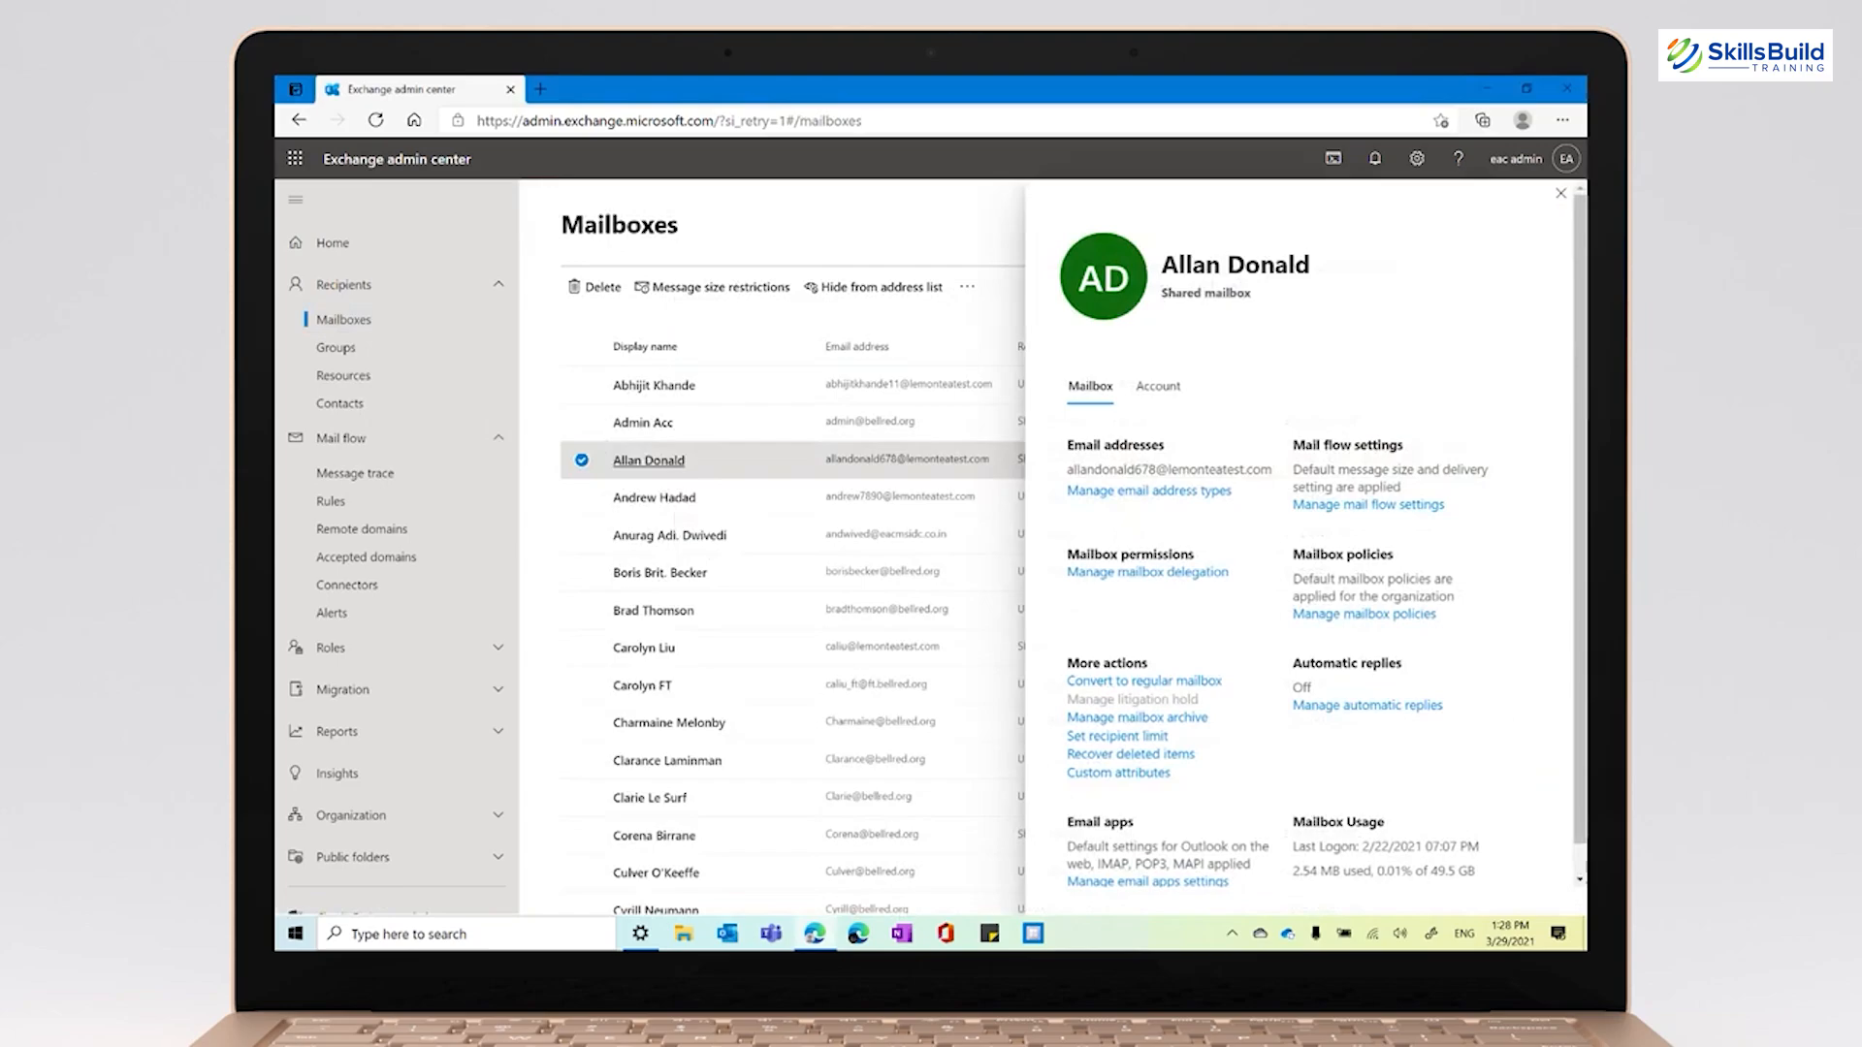